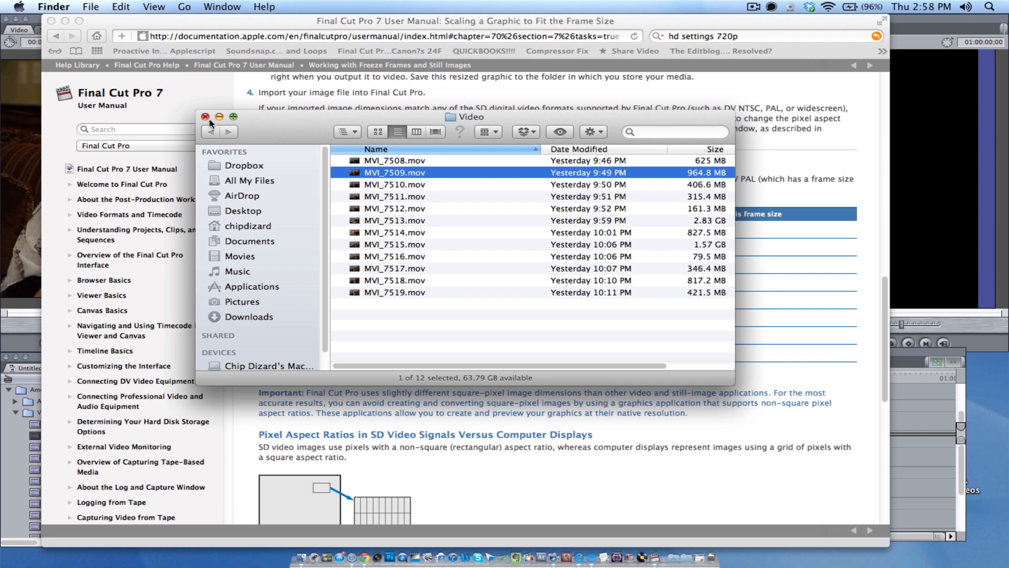
Close the Video folder window and scroll the FCP 7 manual to the Frame Size Chart for Creating Graphics
click(206, 118)
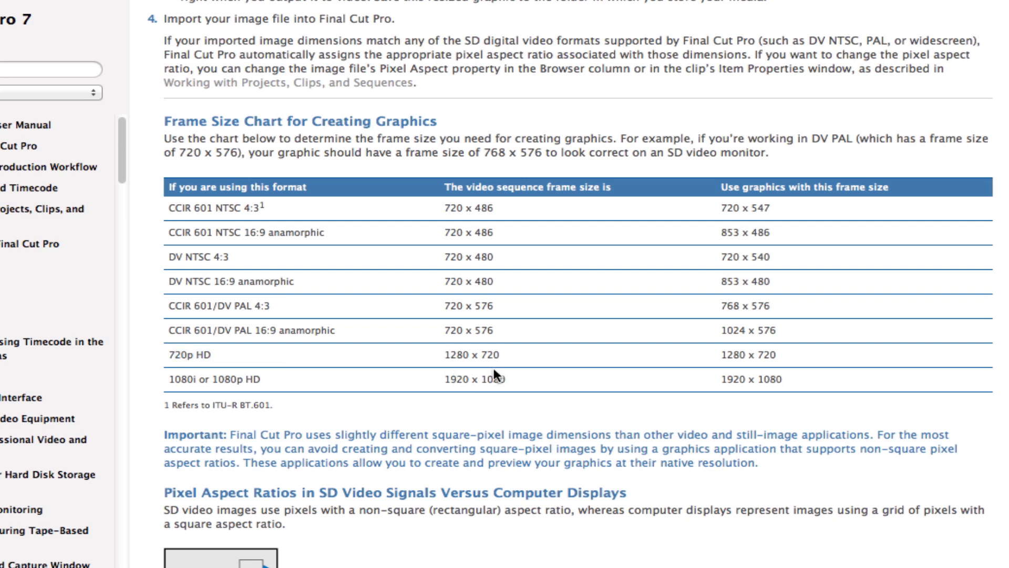
mouse_move(484, 372)
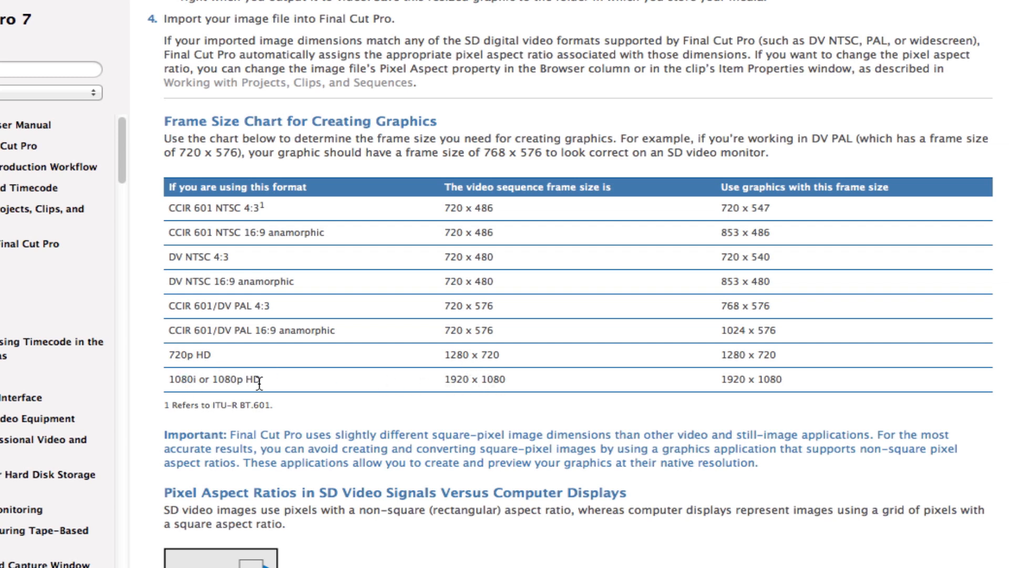
mouse_move(475, 394)
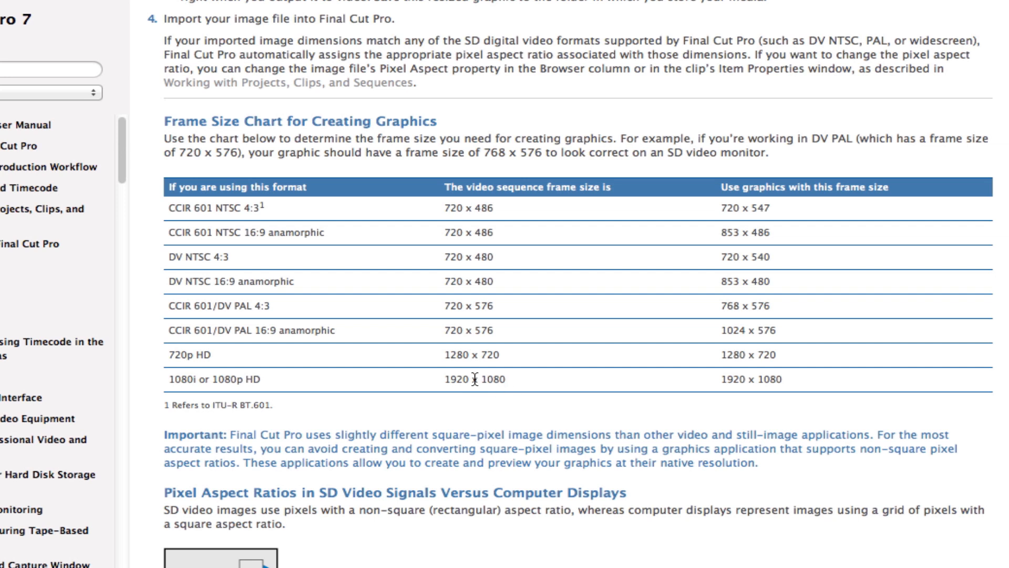
mouse_move(637, 387)
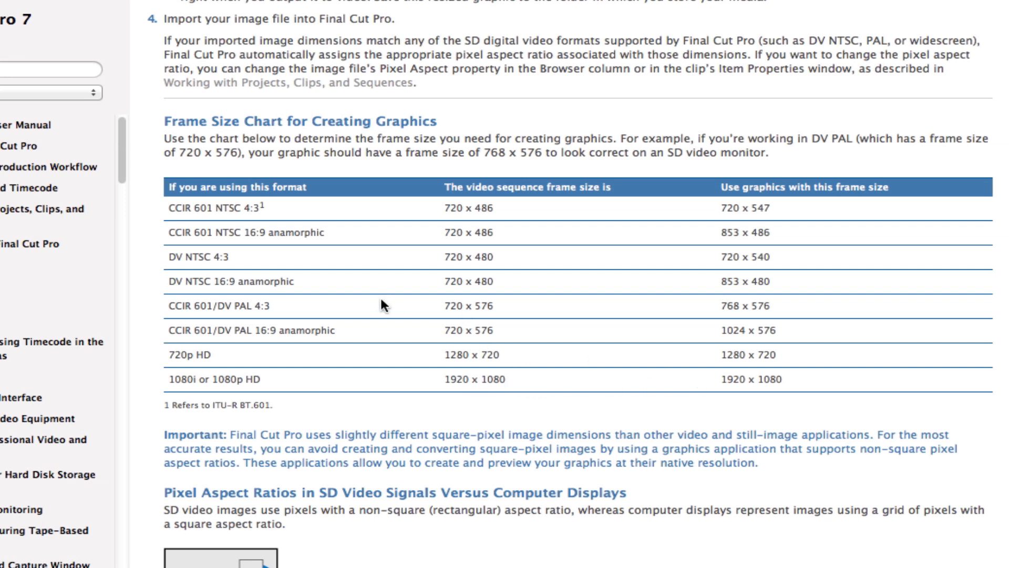
mouse_move(481, 281)
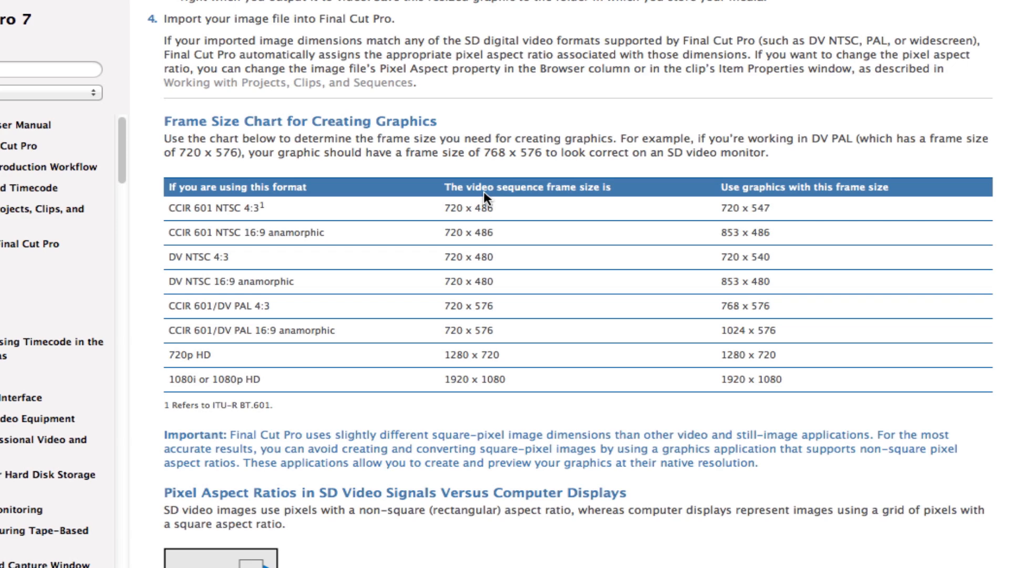
mouse_move(571, 411)
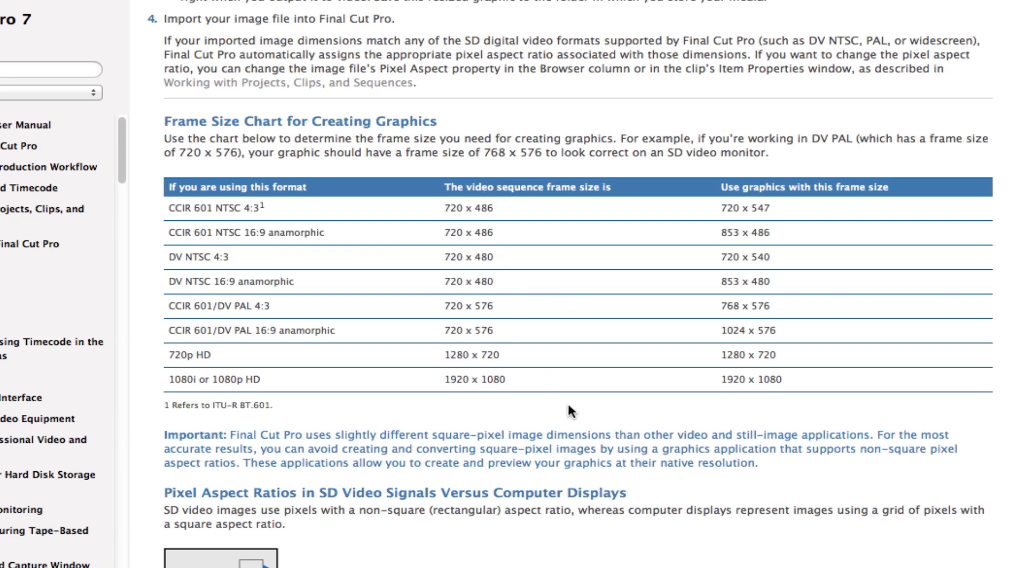
scroll(down, 3)
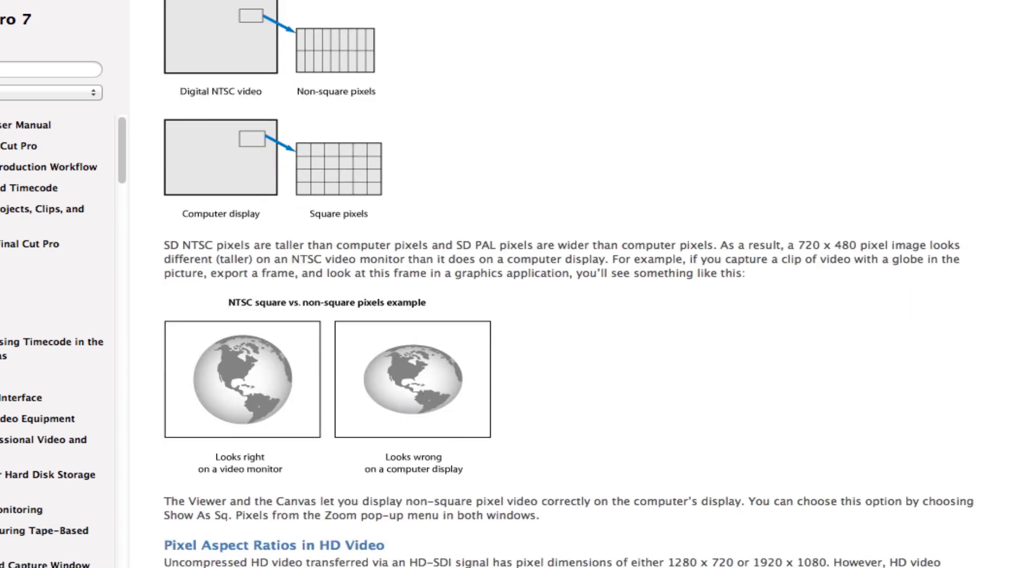
scroll(down, 3)
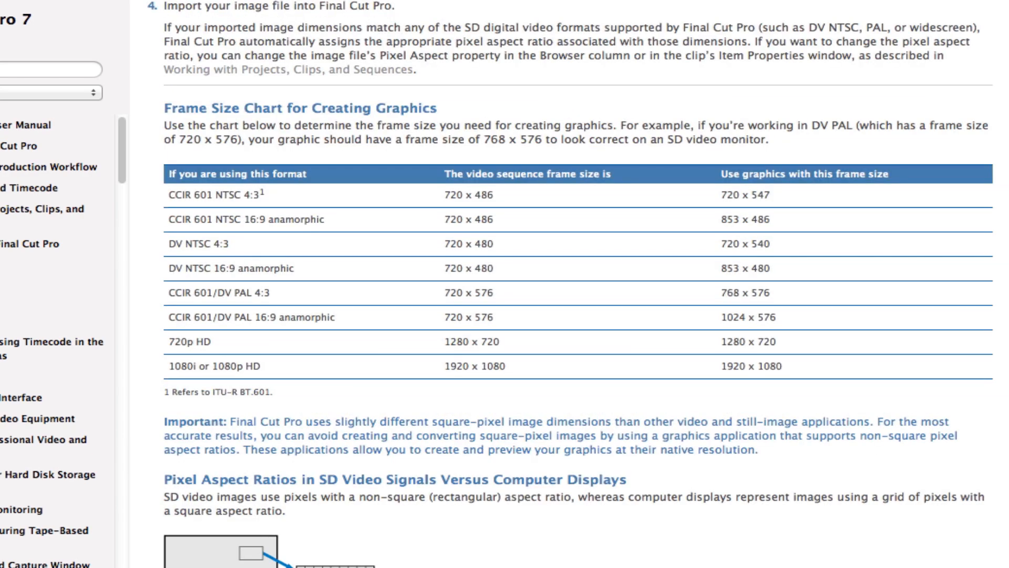
scroll(up, 3)
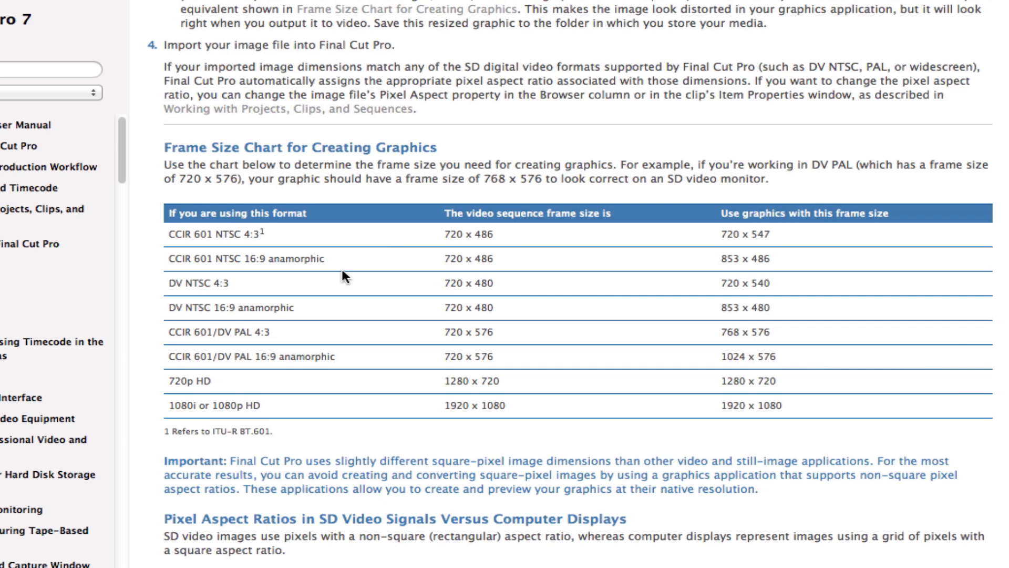
mouse_move(96, 233)
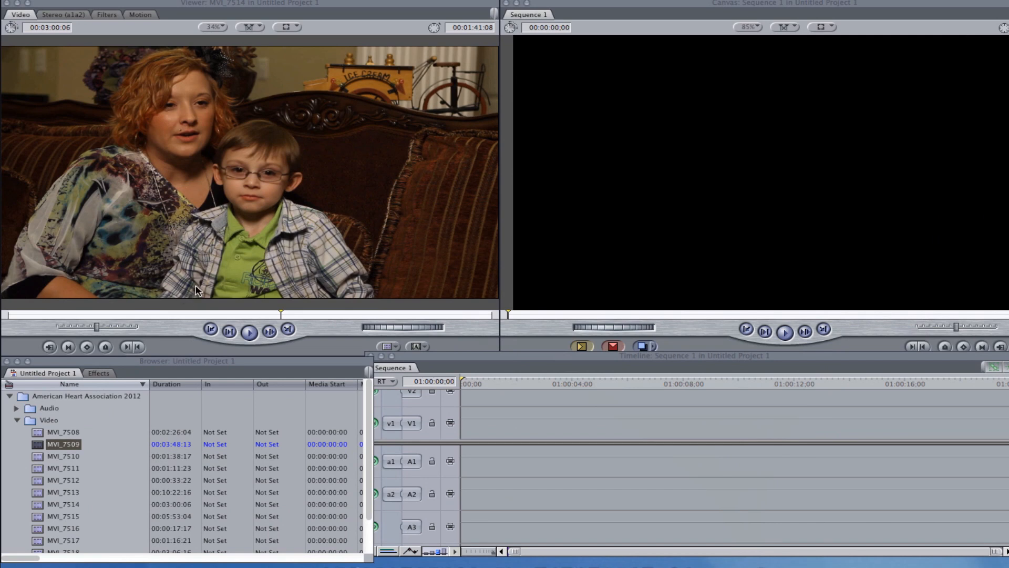
mouse_move(115, 318)
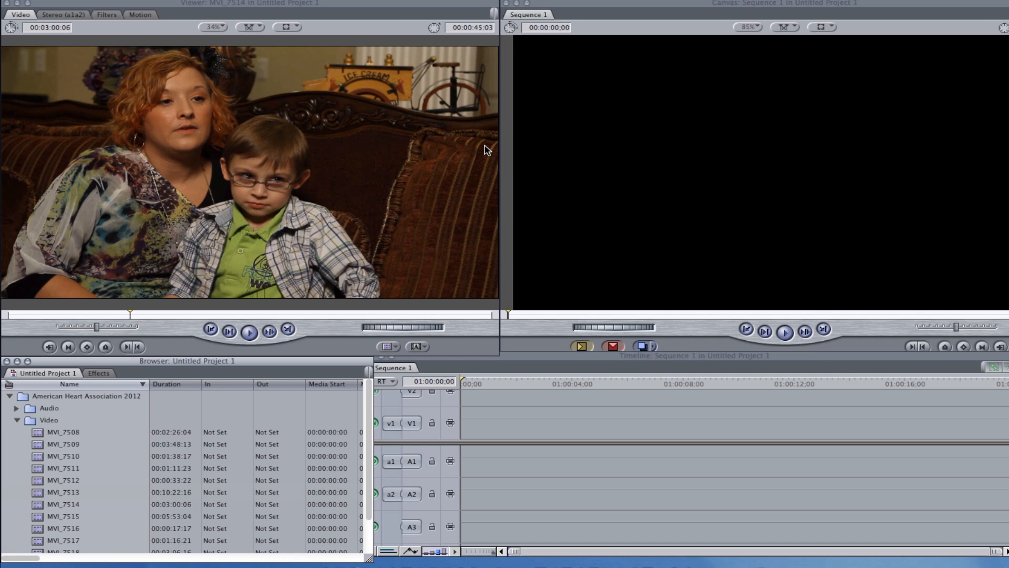
mouse_move(366, 294)
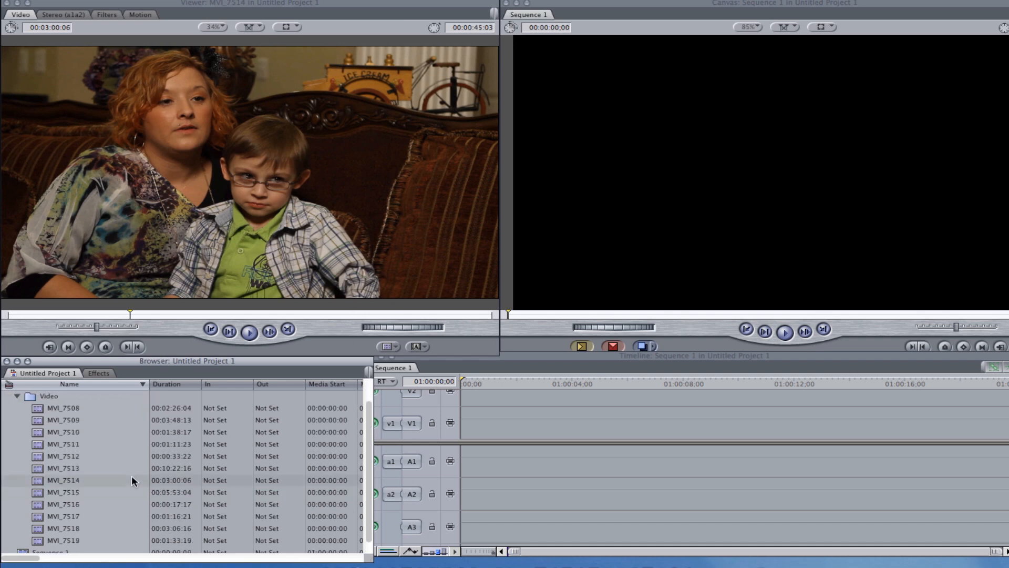
Reveal MVI_7514 in Finder and open MVI_7514.mov with QuickTime Player 7
right_click(63, 480)
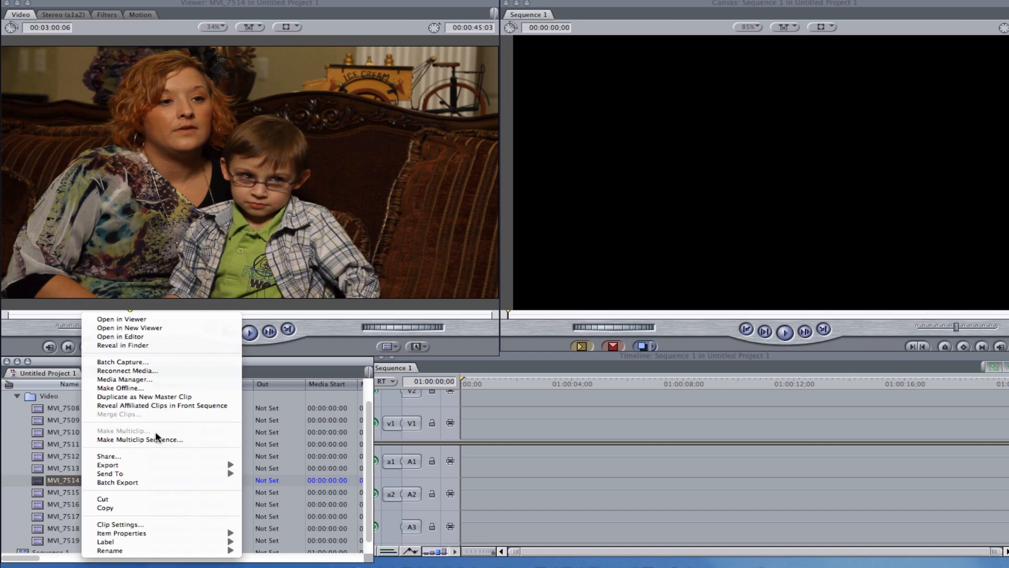
mouse_move(160, 483)
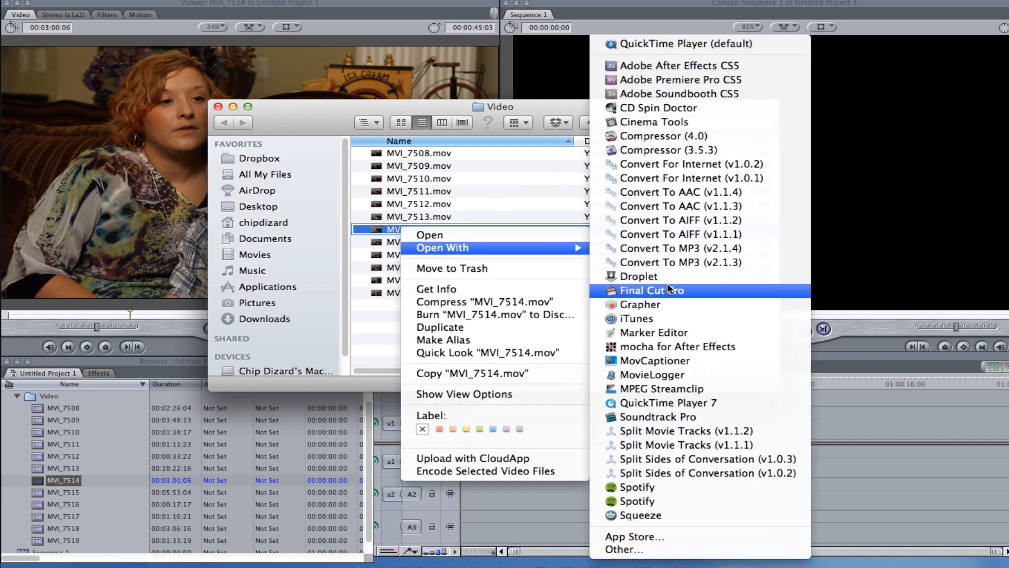
click(669, 403)
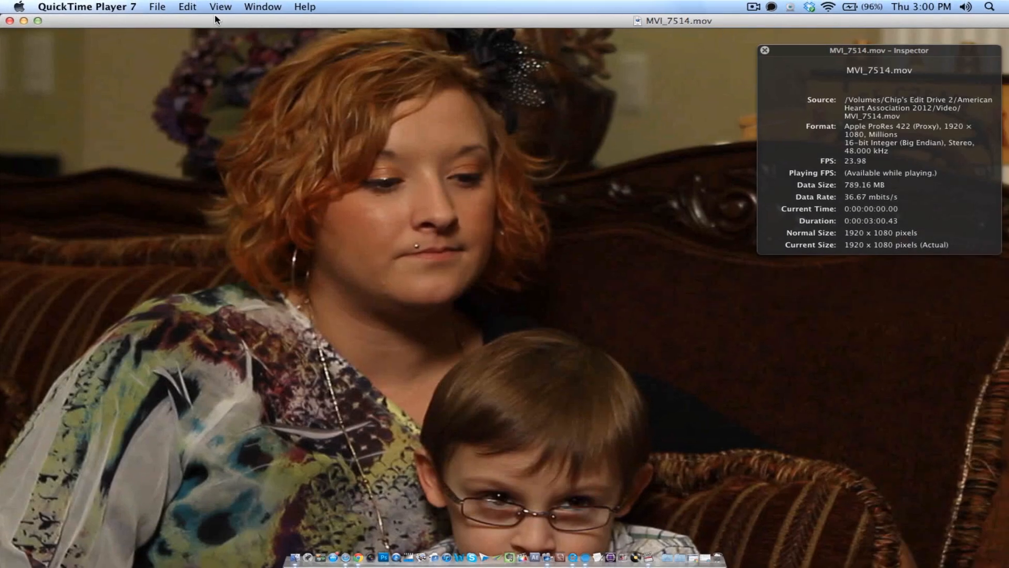
Show MVI_7514.mov at half size and place the Inspector over it to read 1920 x 1080, 23.98 fps
click(229, 6)
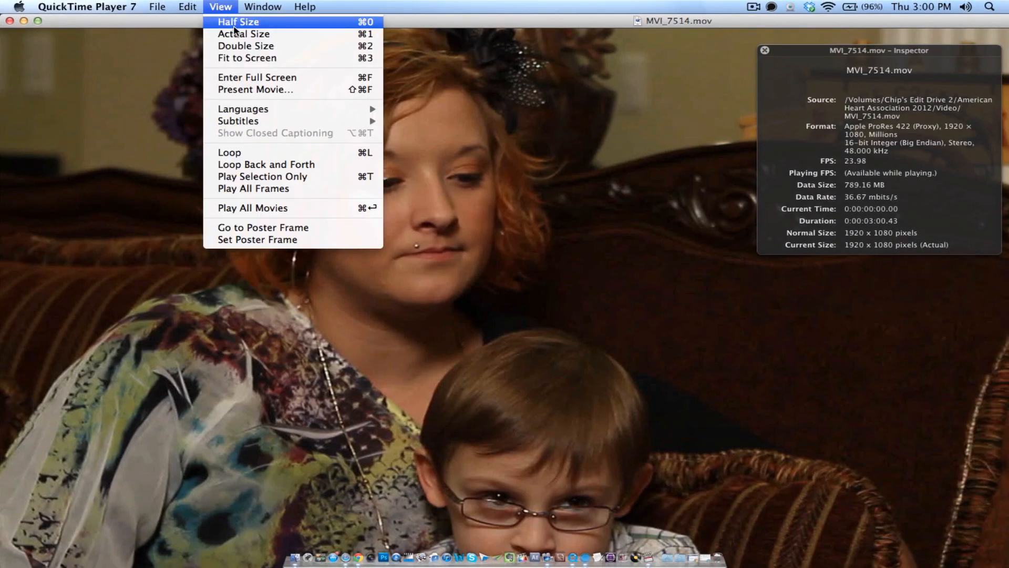
click(246, 21)
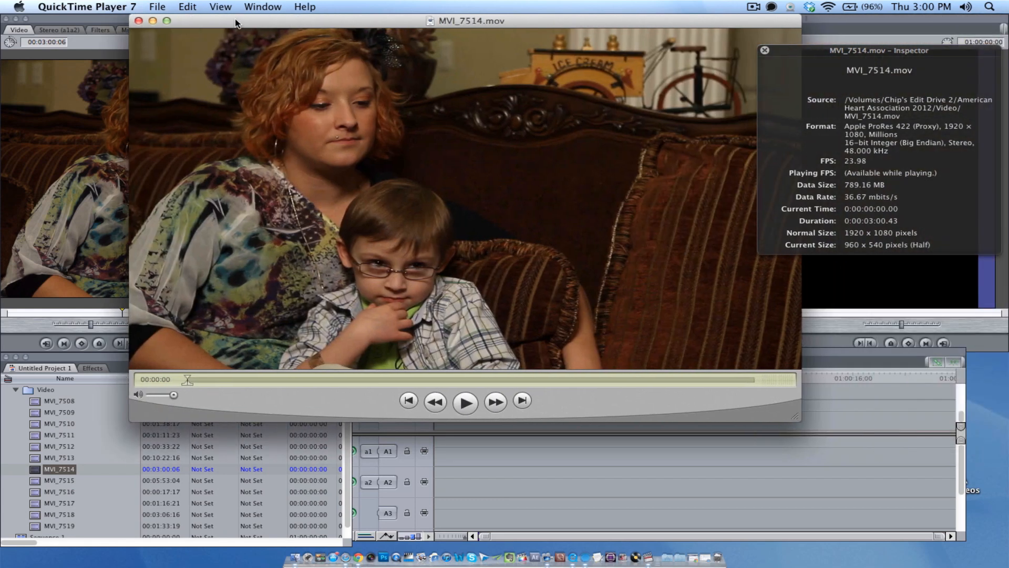
click(765, 52)
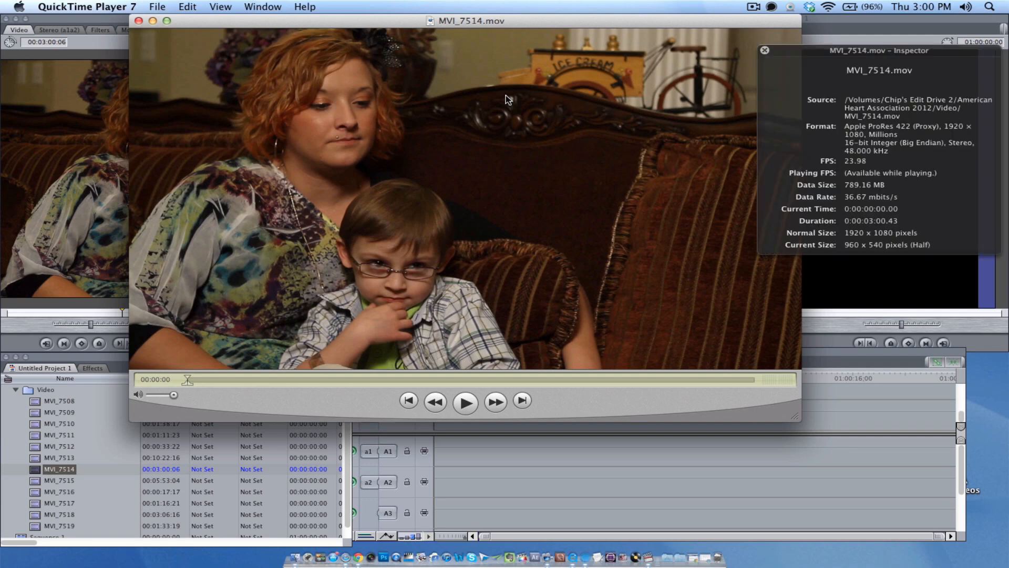
click(262, 6)
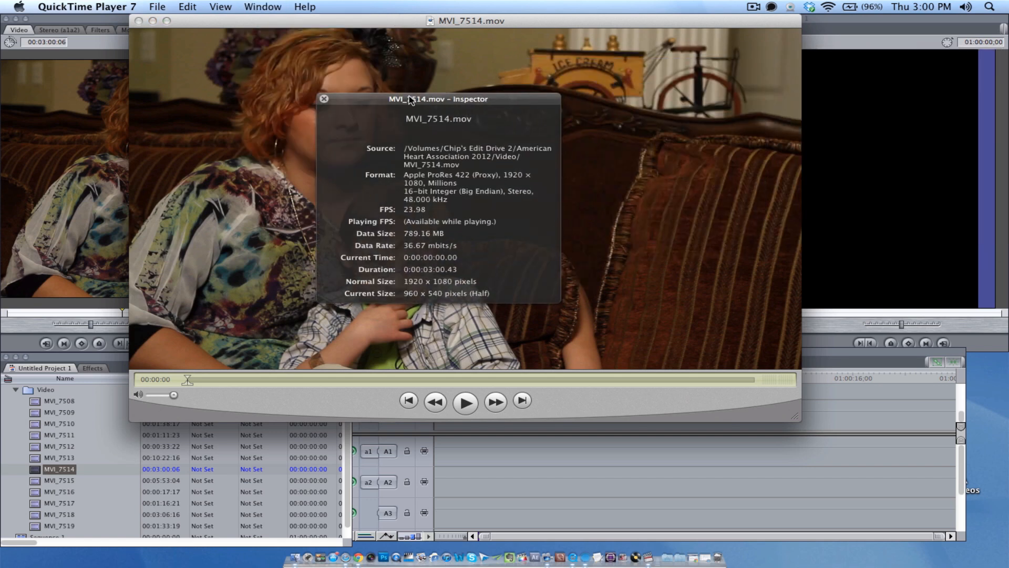
mouse_move(415, 87)
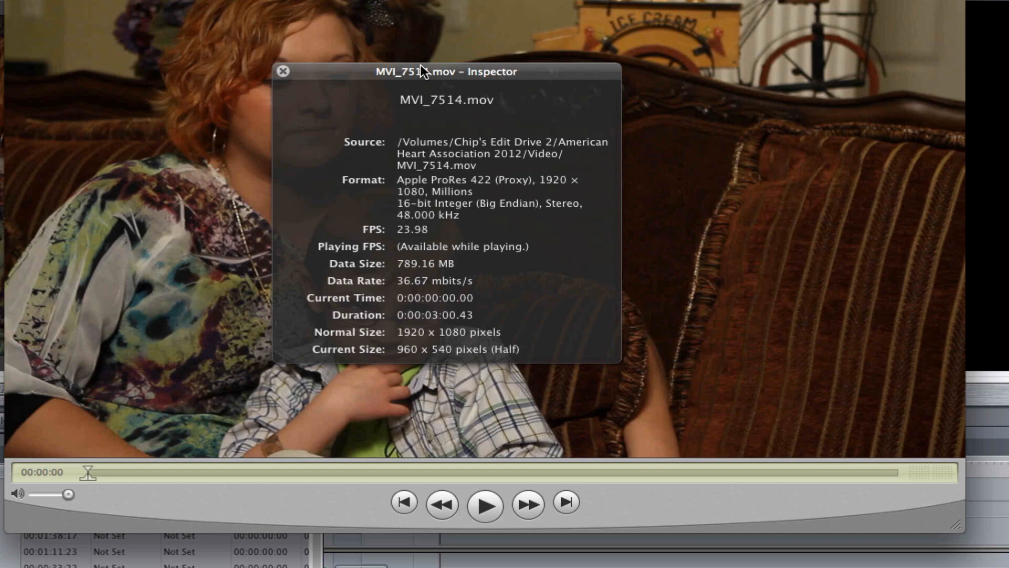
mouse_move(952, 524)
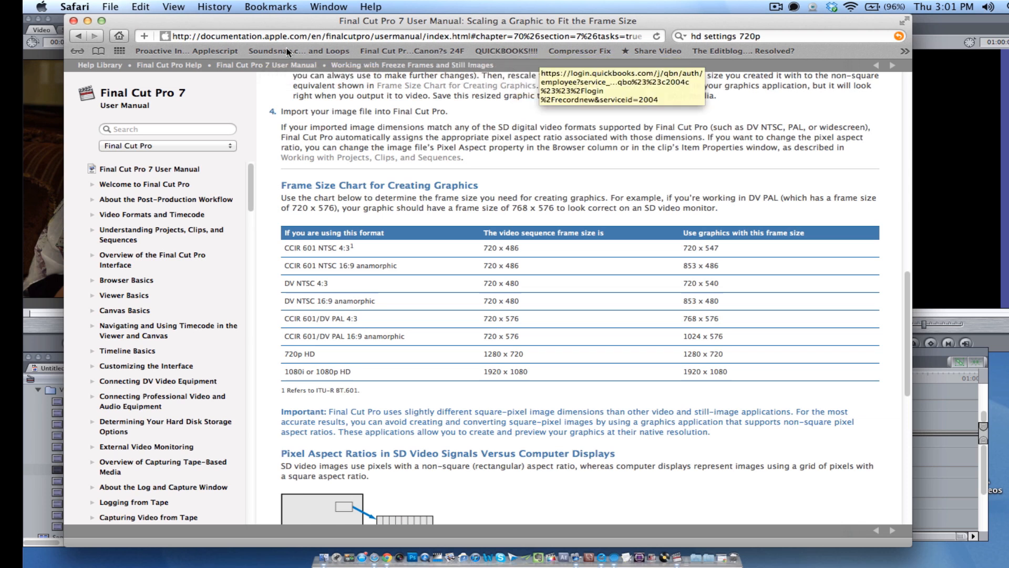
mouse_move(290, 51)
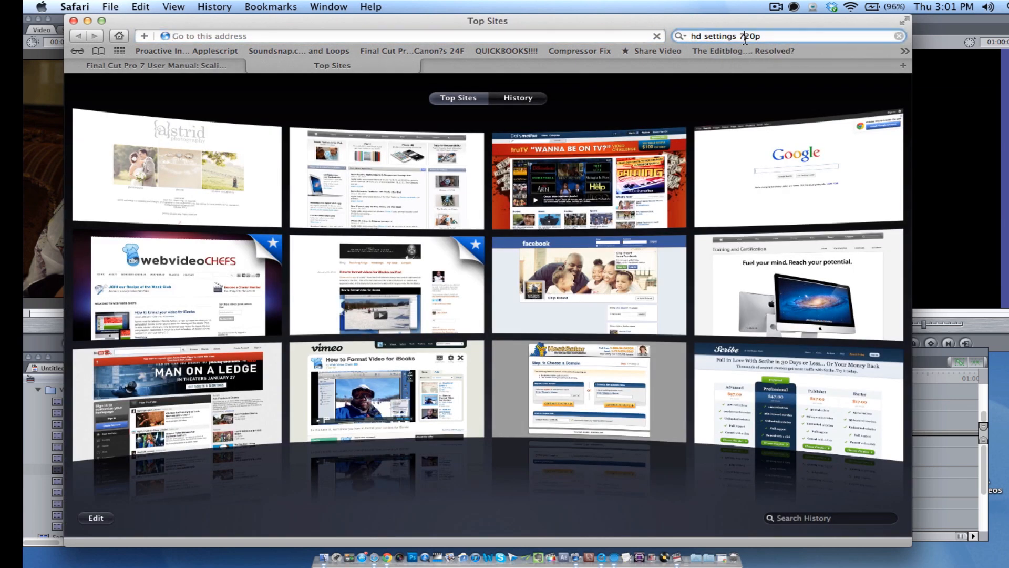
Search Google for 'proportional scaler' in a new Safari tab
text(pd)
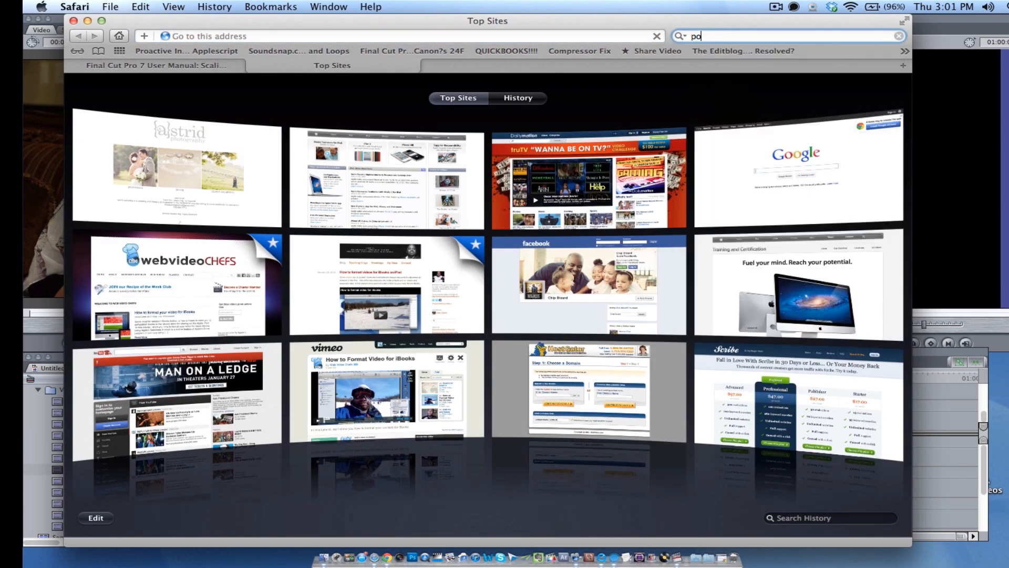
text(roportional scaler)
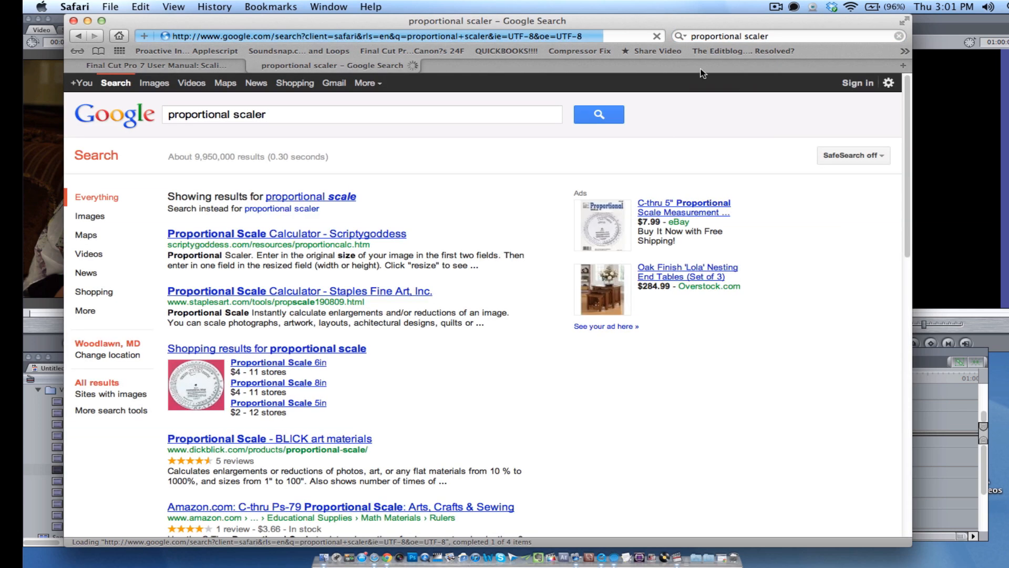
In Proportional Scaler, resize 1280x720 to width 1000 with 0 decimals, giving height 563
click(312, 233)
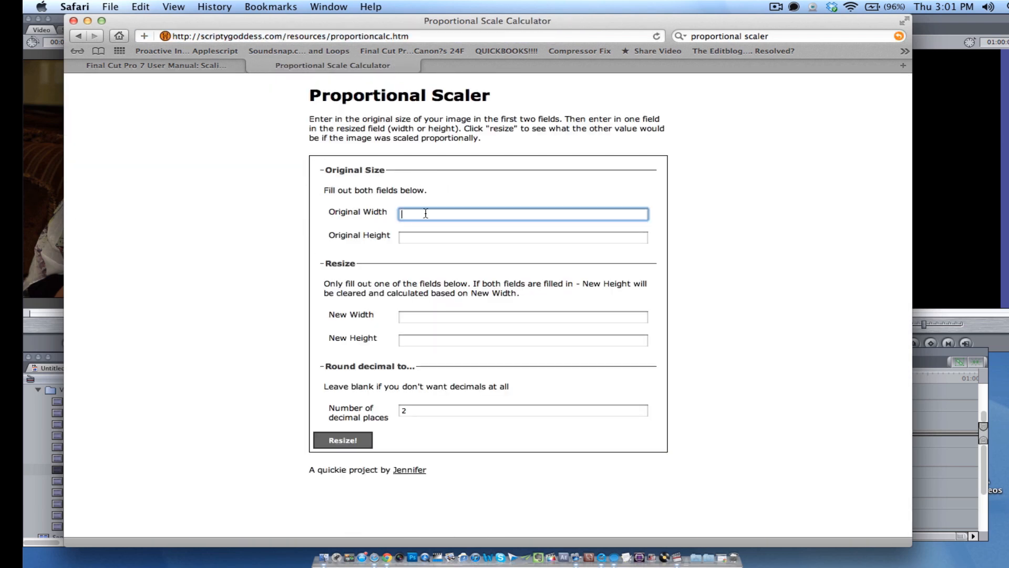
mouse_move(401, 268)
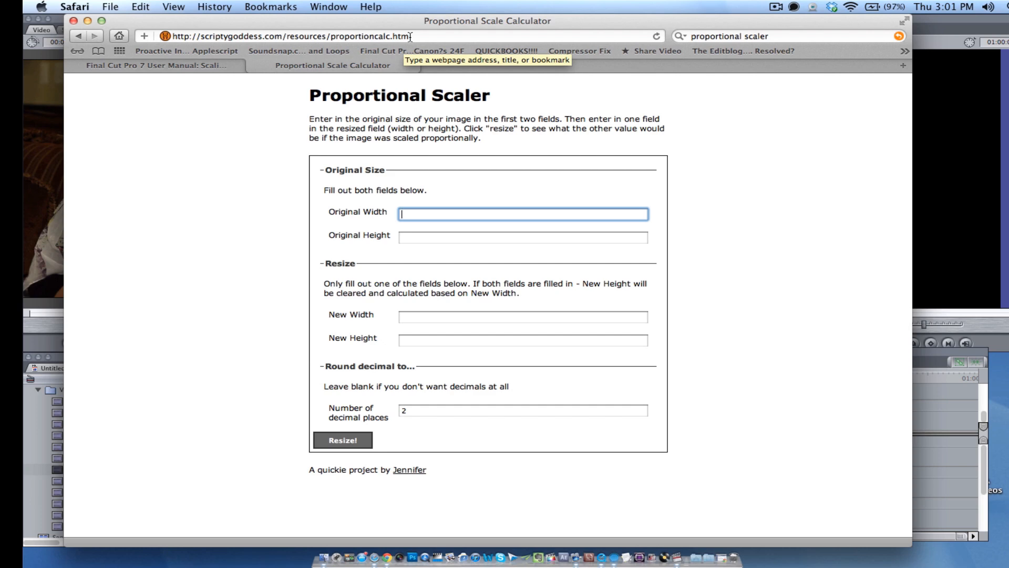
text(1)
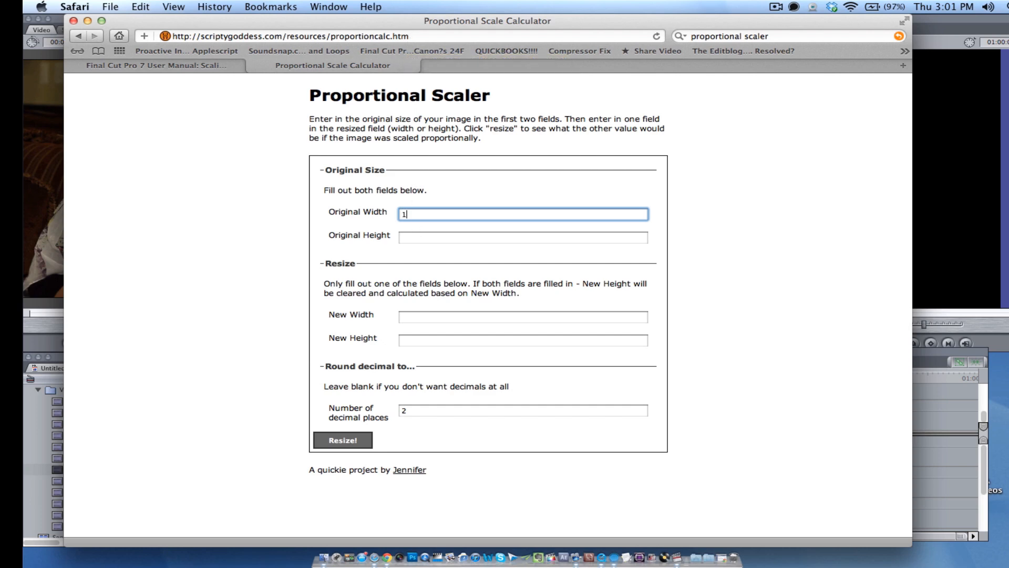
text(280)
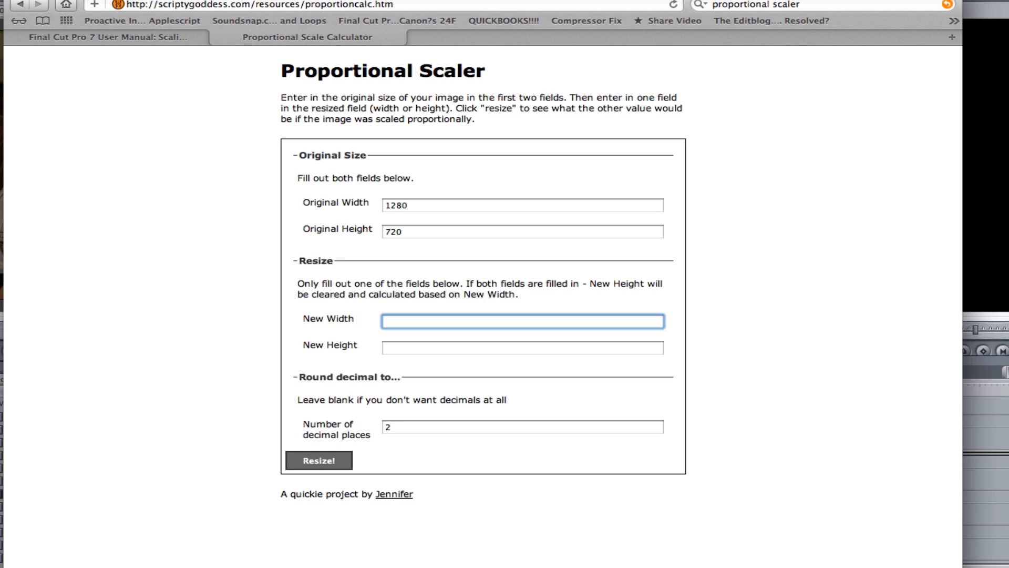
text(1000)
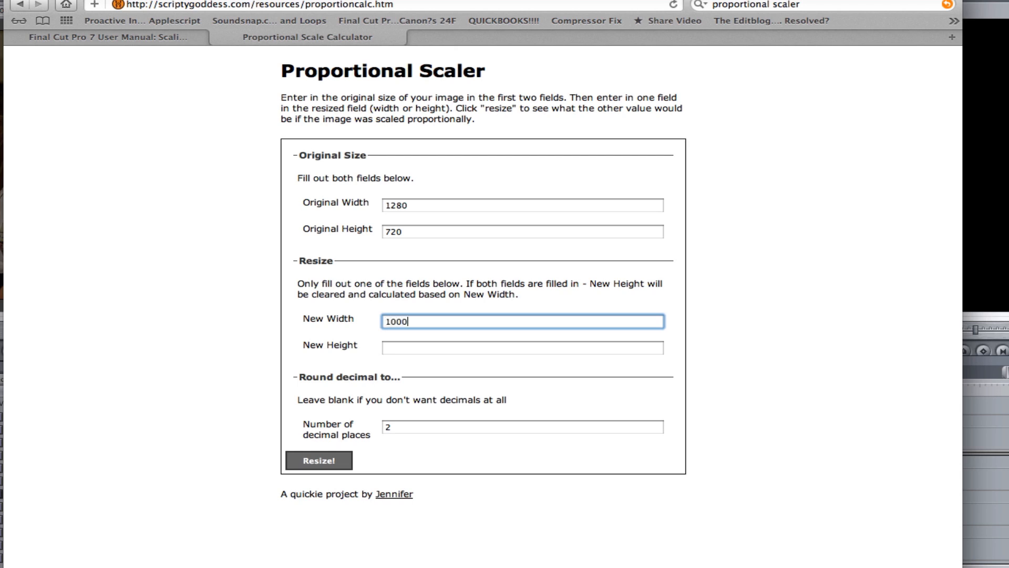
text(0)
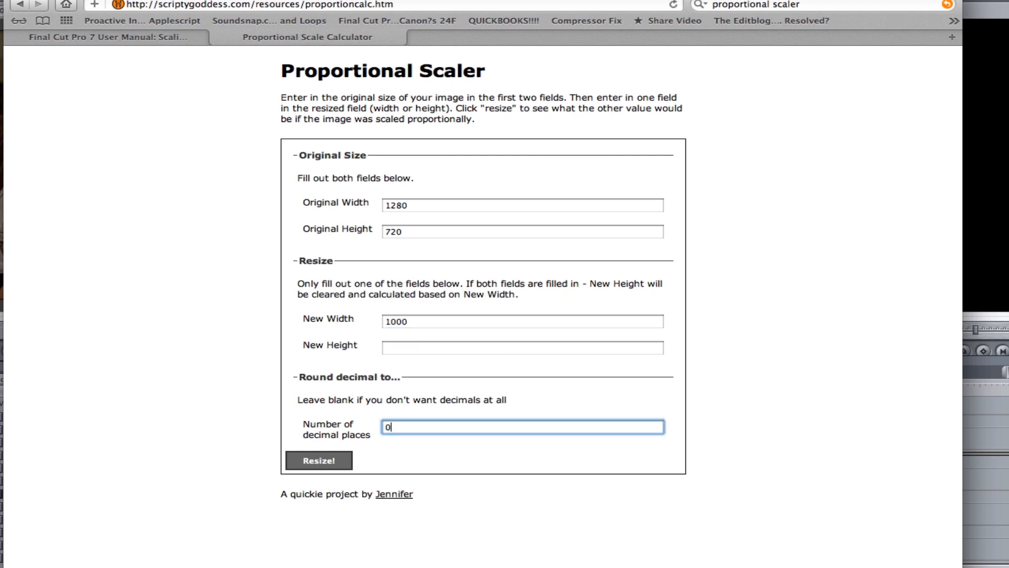
click(319, 460)
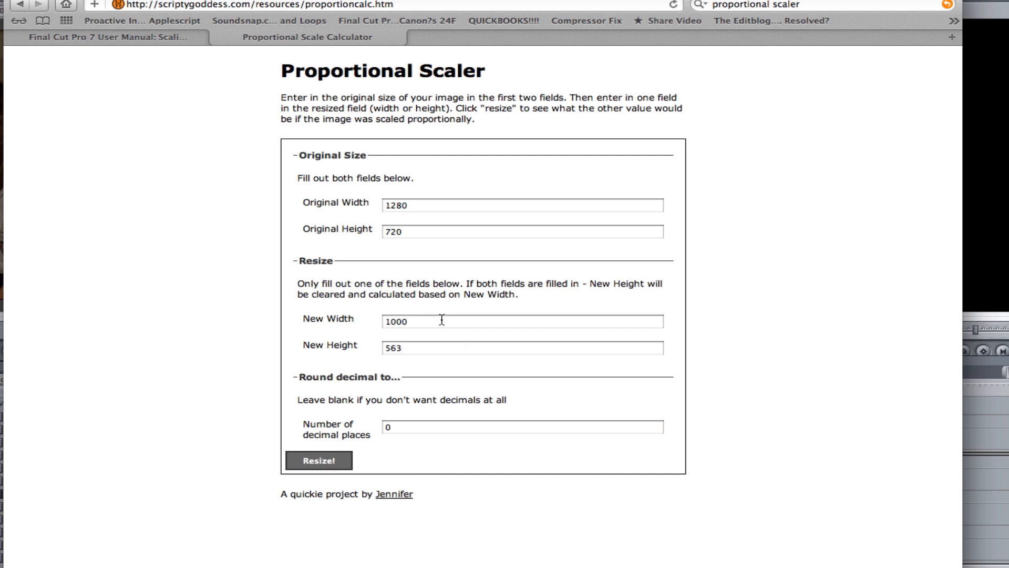
mouse_move(369, 350)
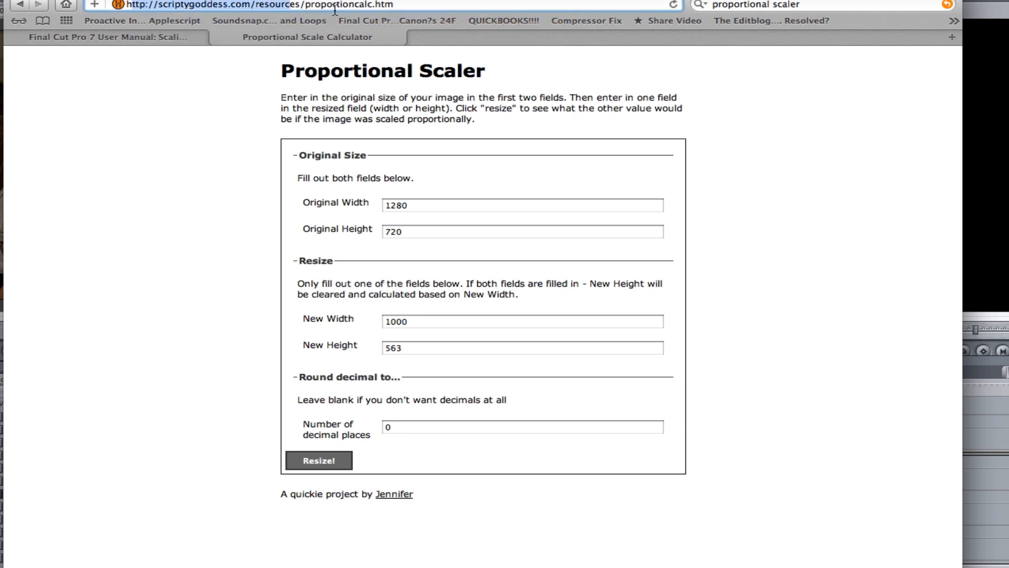
mouse_move(245, 124)
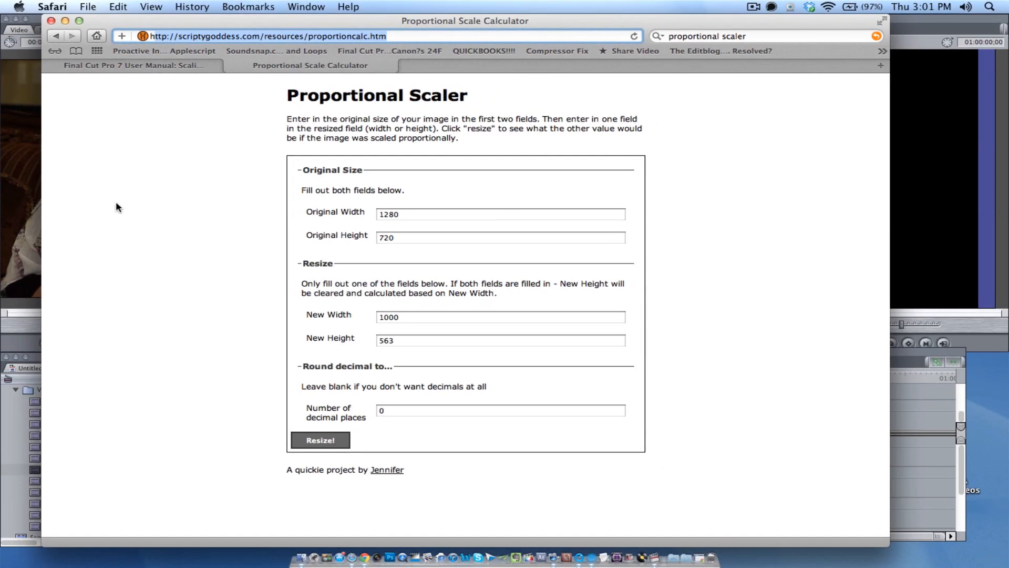
mouse_move(65, 21)
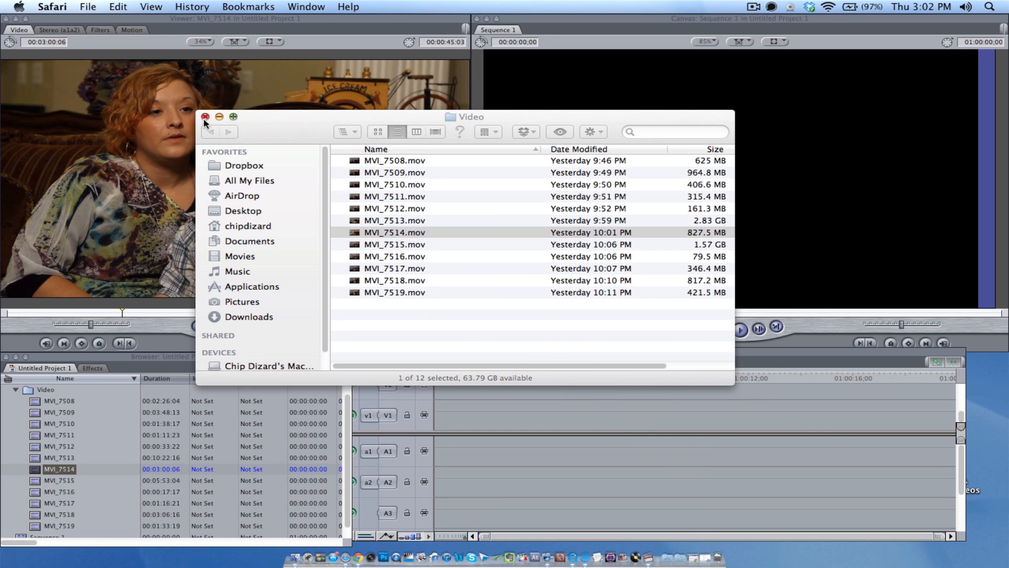
Close the video files window, collapse the Video bin, and inspect Sequence 1's 720x480 NTSC DV settings, cancelling without changes
click(206, 117)
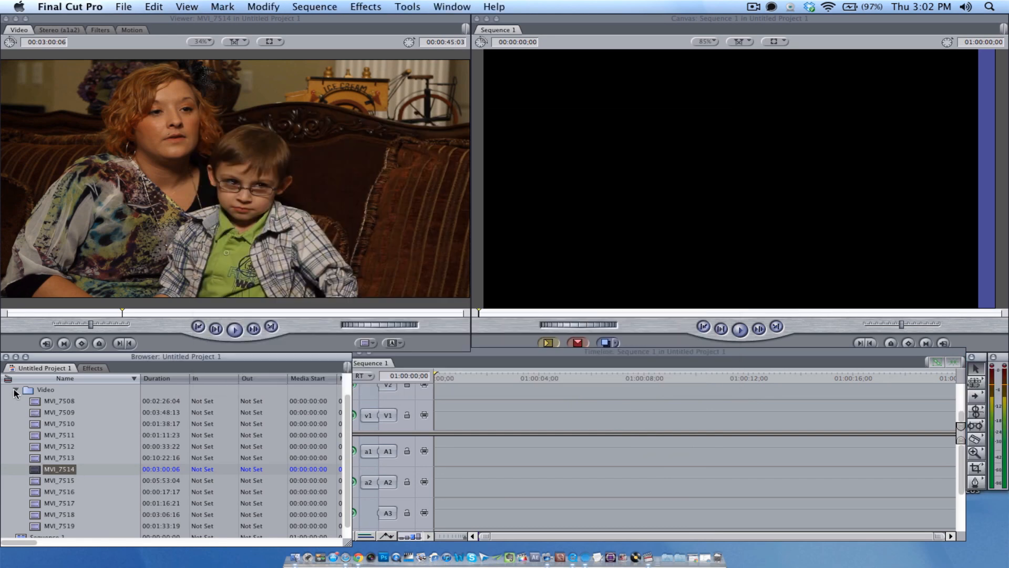
click(15, 389)
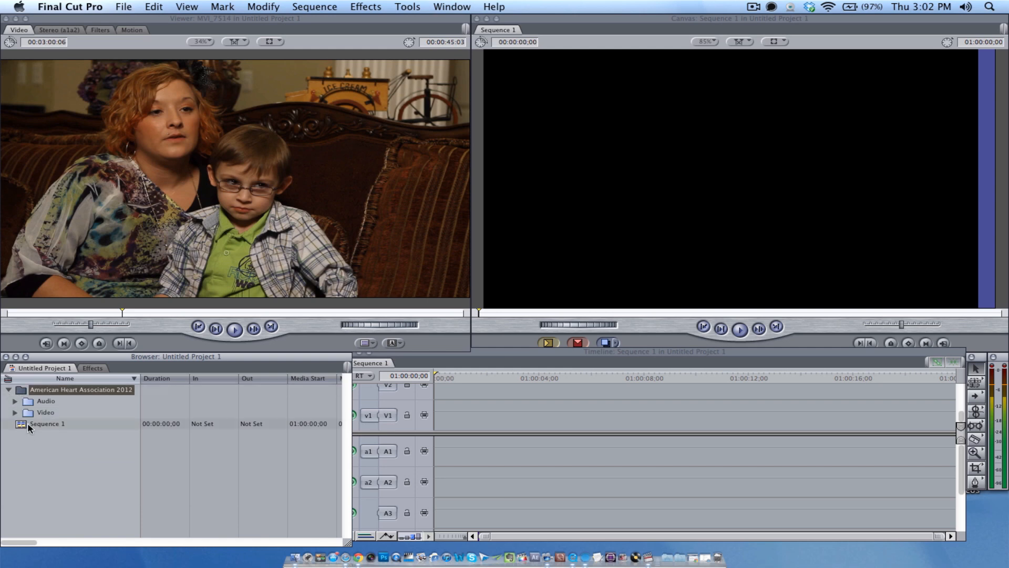
click(44, 424)
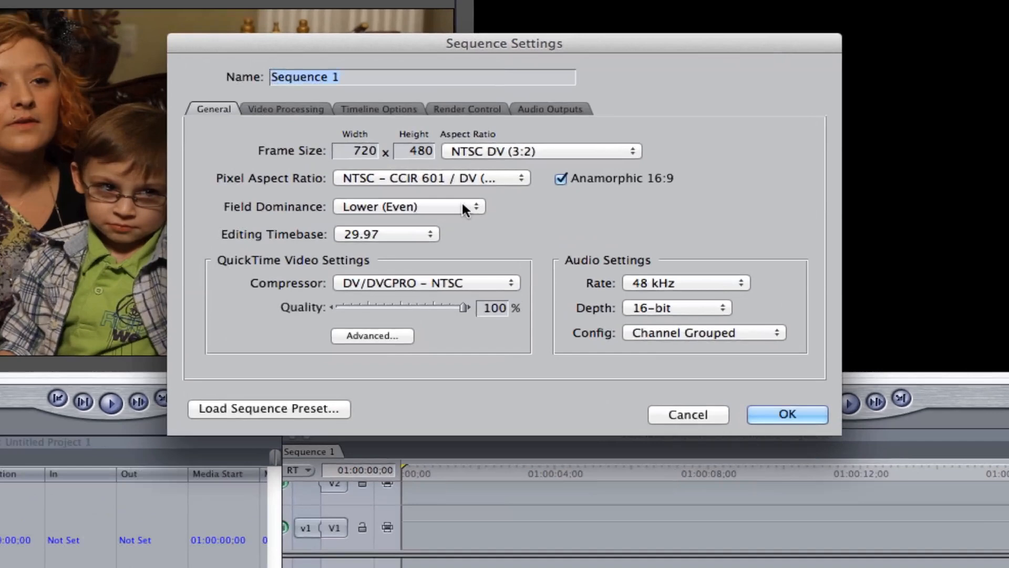
click(541, 151)
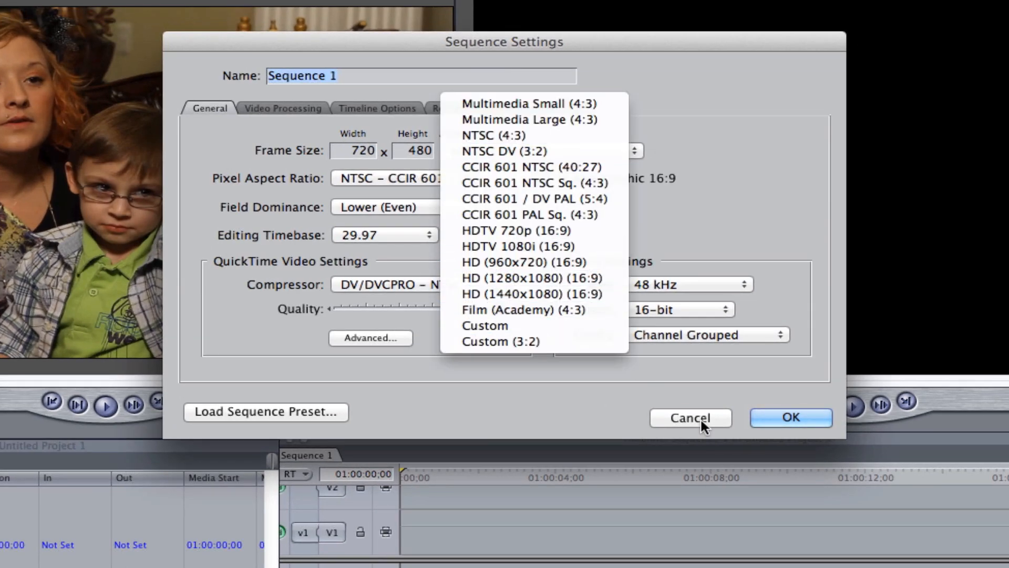
click(691, 418)
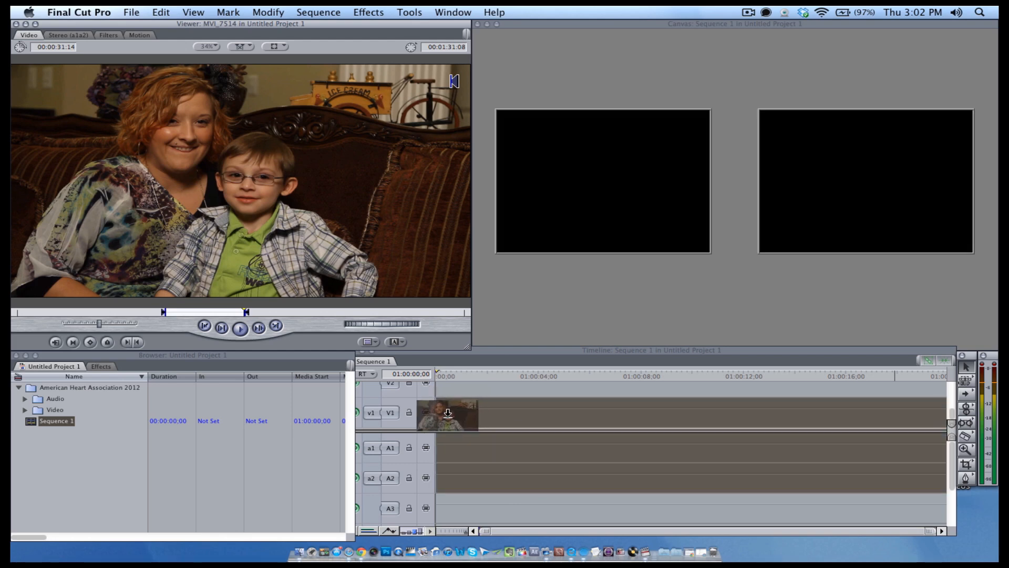
Drop MVI_7514 into Sequence 1, answer Yes to match sequence settings to the clip, and view the resulting settings
drag(443, 414, 444, 415)
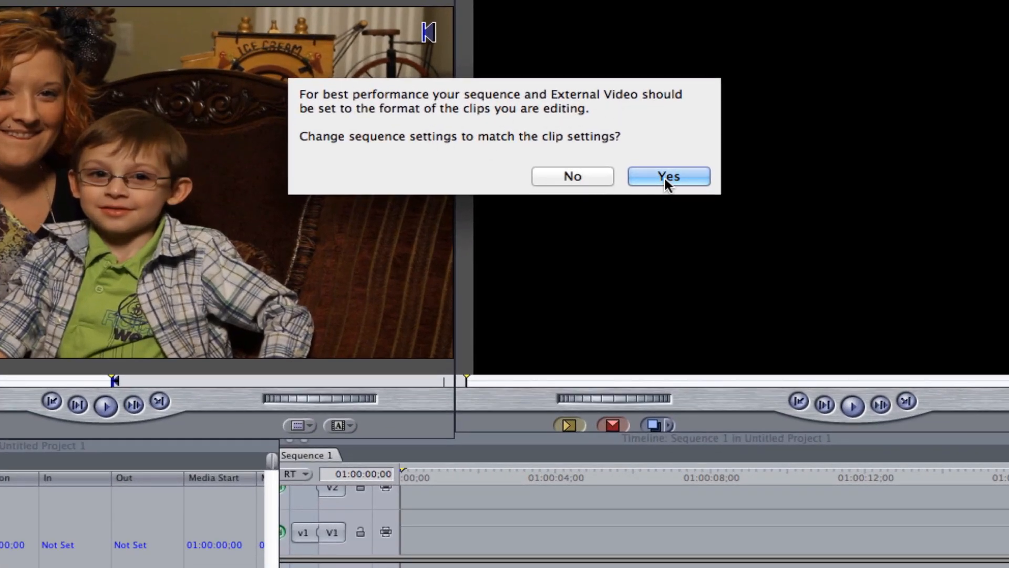
click(669, 177)
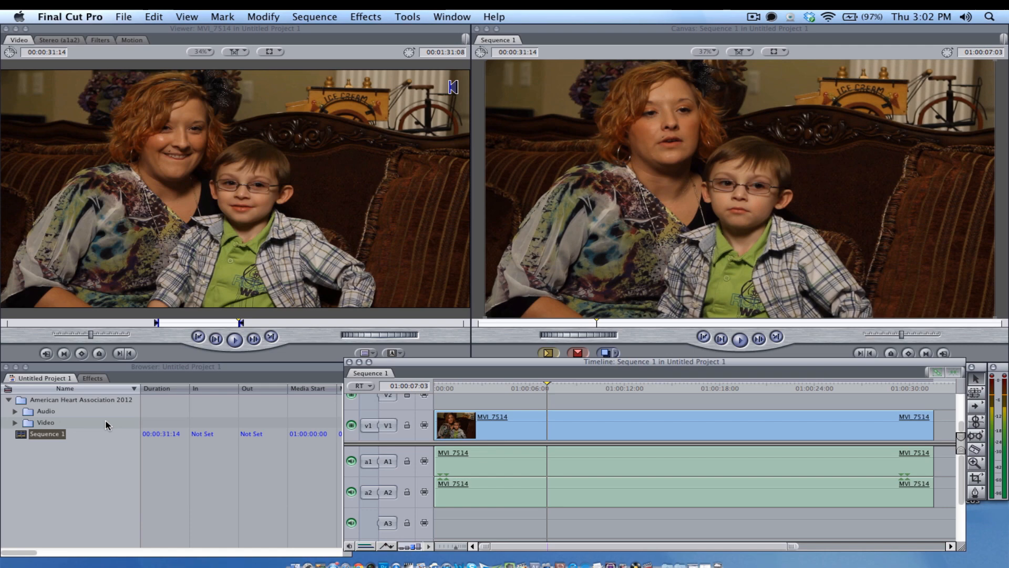
click(44, 433)
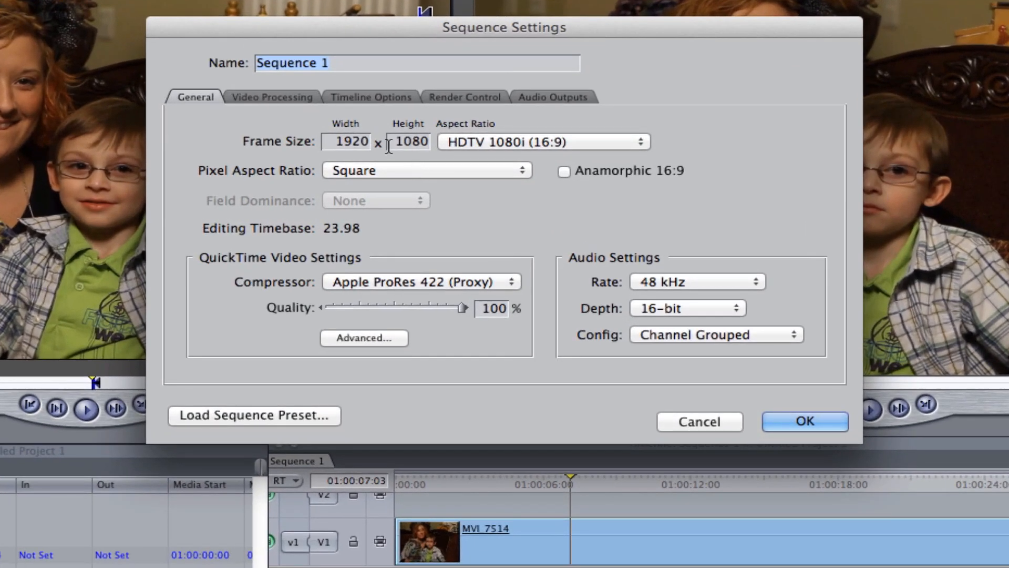
mouse_move(467, 170)
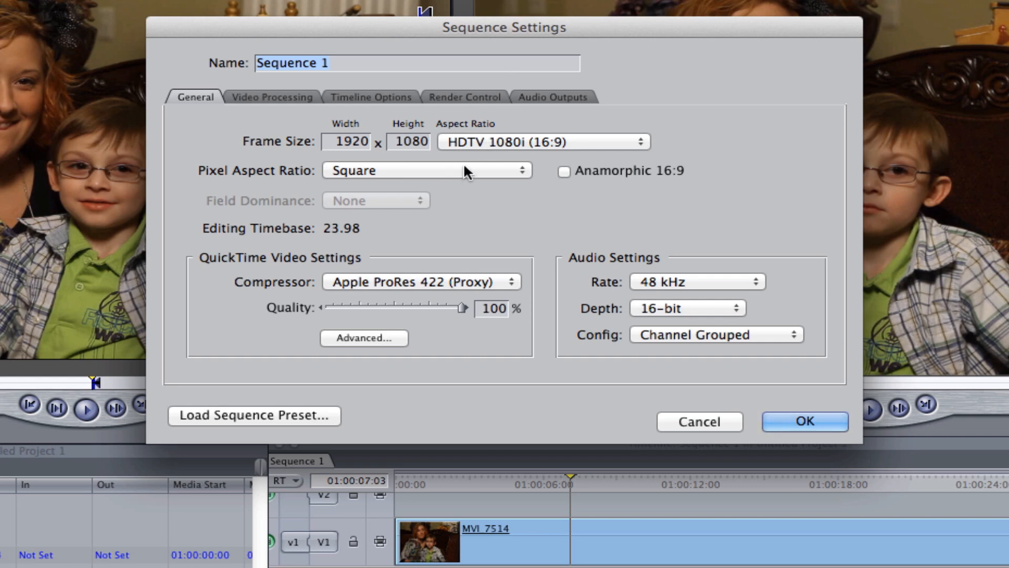
click(561, 170)
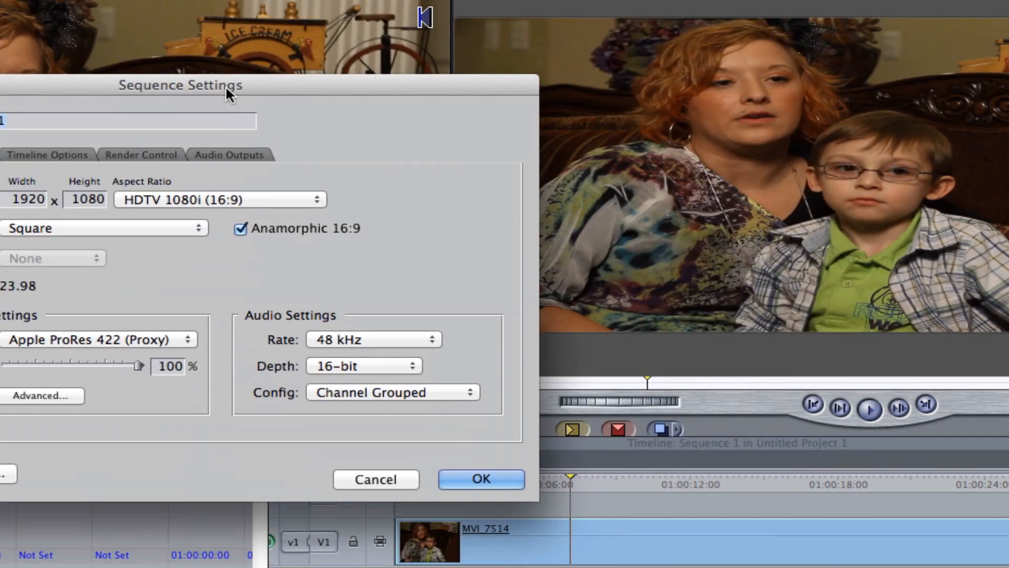
click(240, 229)
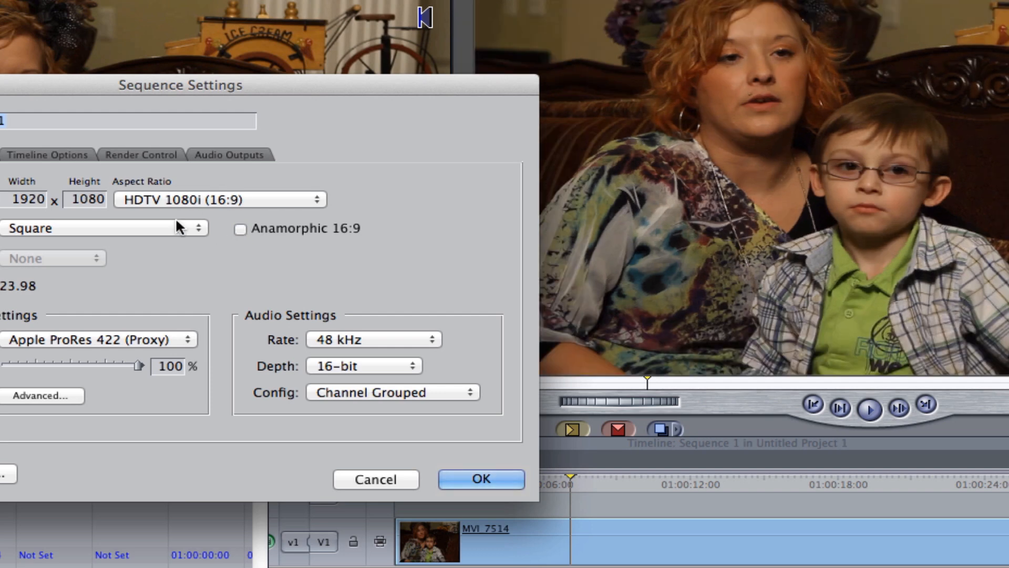
click(240, 229)
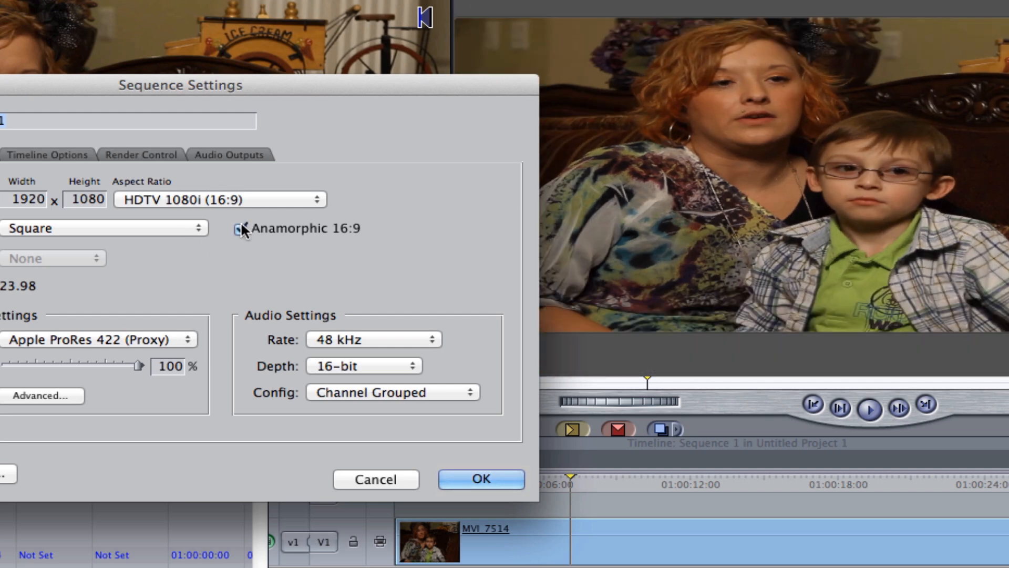
click(241, 228)
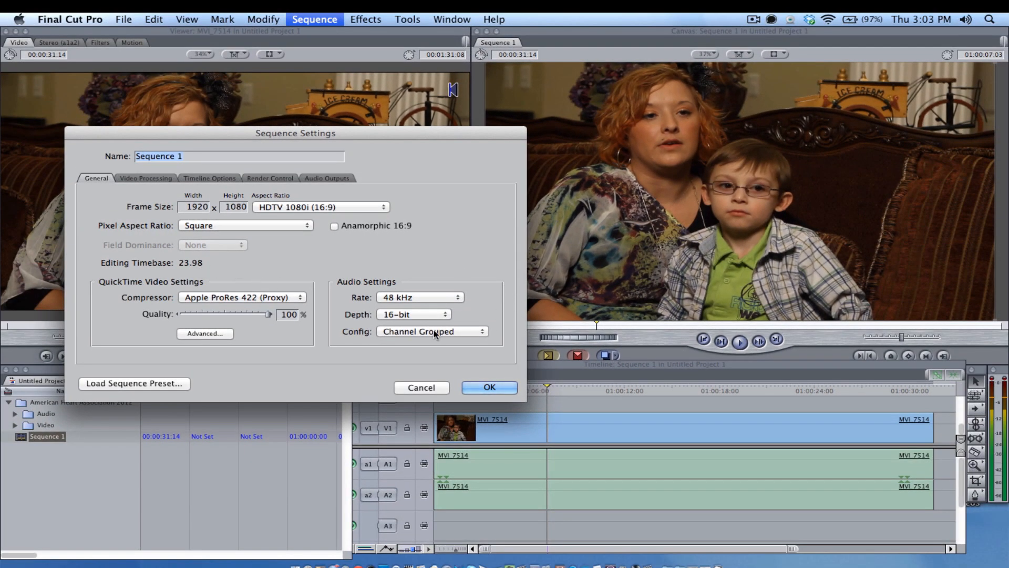
click(490, 387)
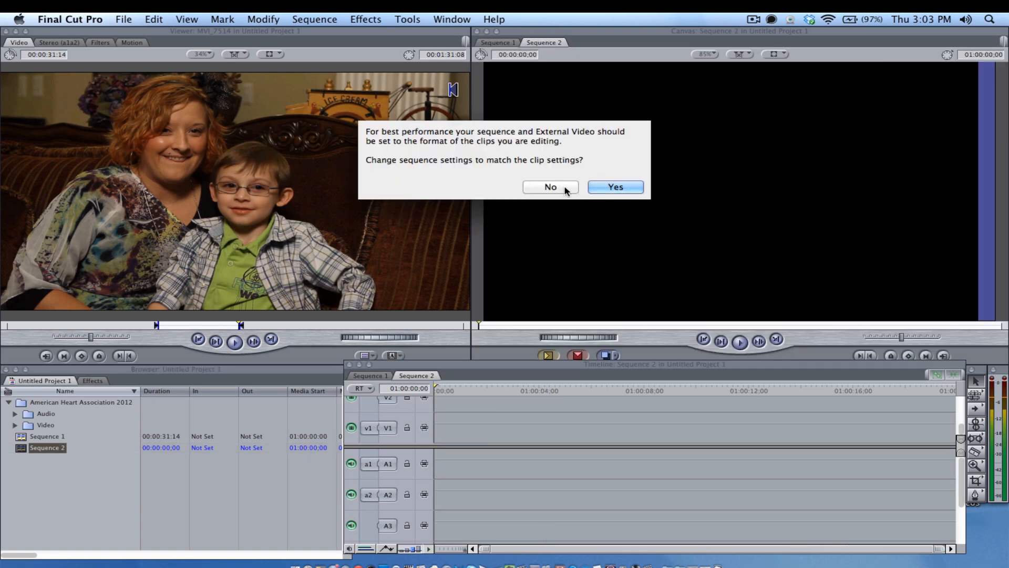
Answer No to keep Sequence 2's own settings and move the playhead within Sequence 2
click(616, 187)
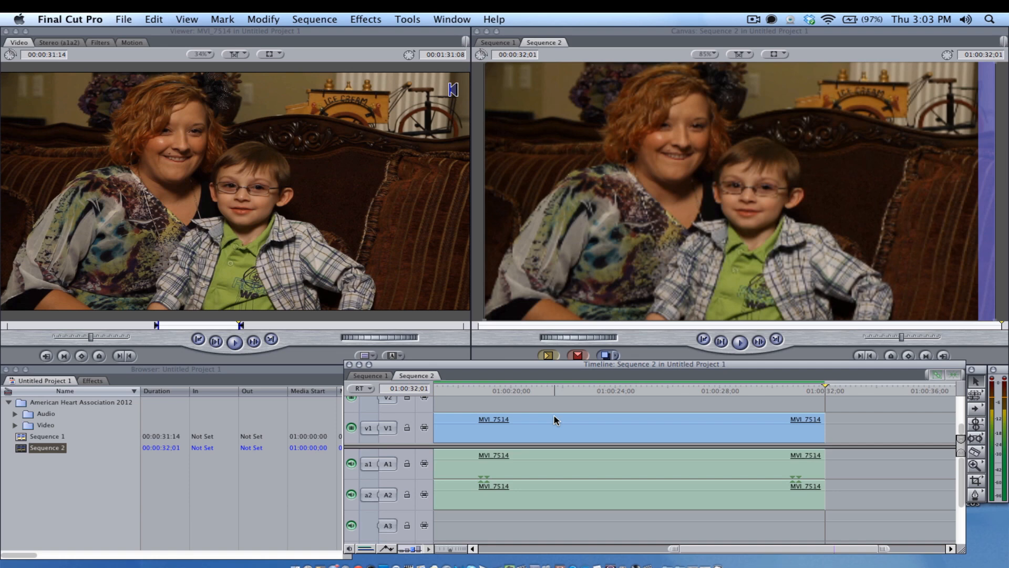
click(562, 389)
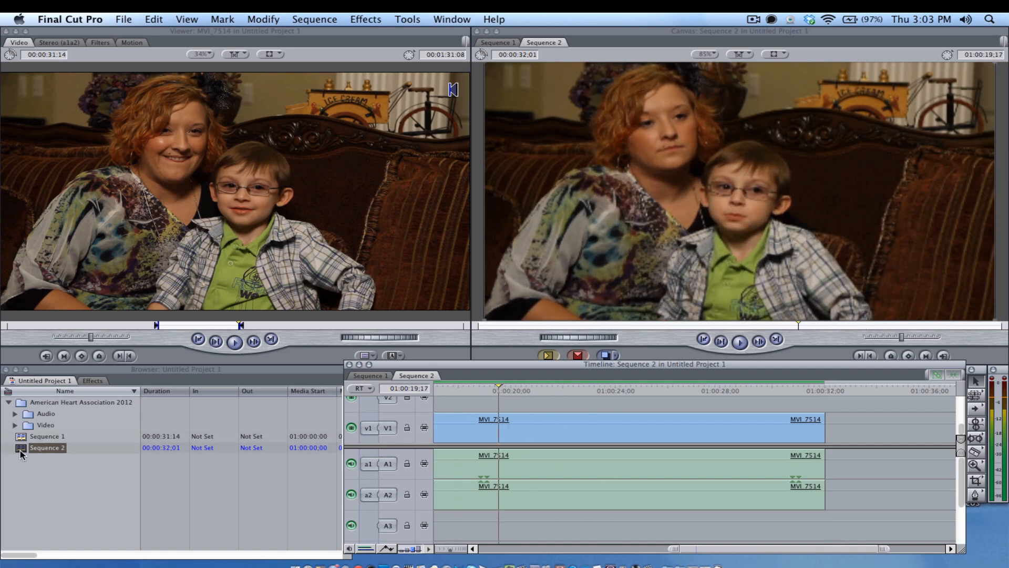
Set Sequence 2's frame size to HDTV 1080i (16:9), 1920x1080, and apply it
click(314, 19)
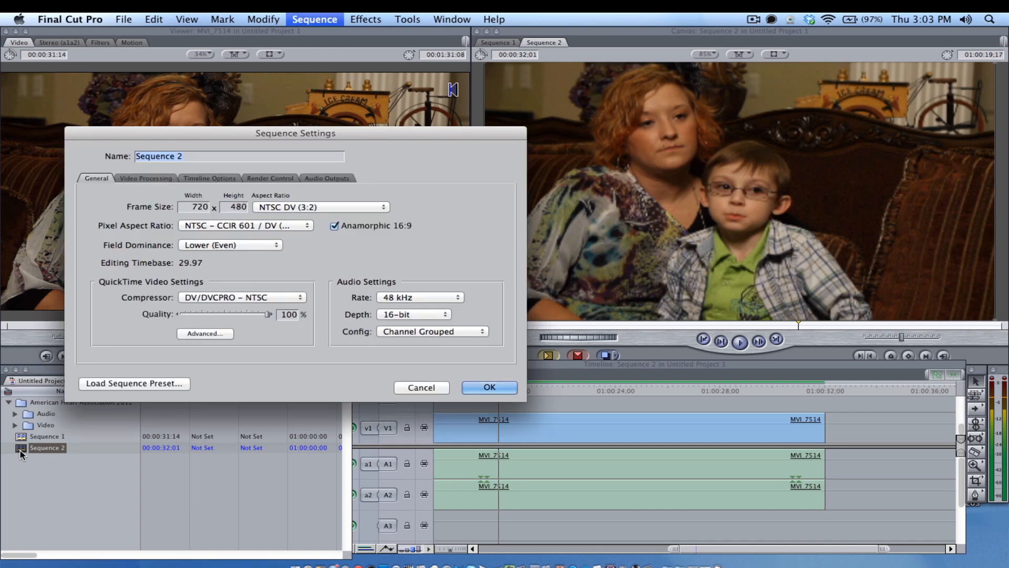
click(321, 206)
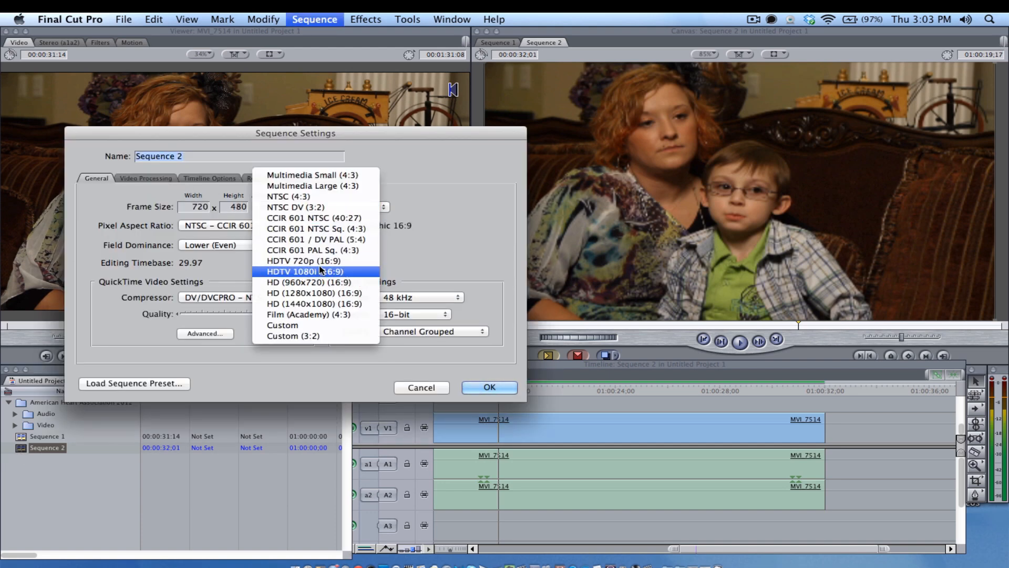
click(304, 271)
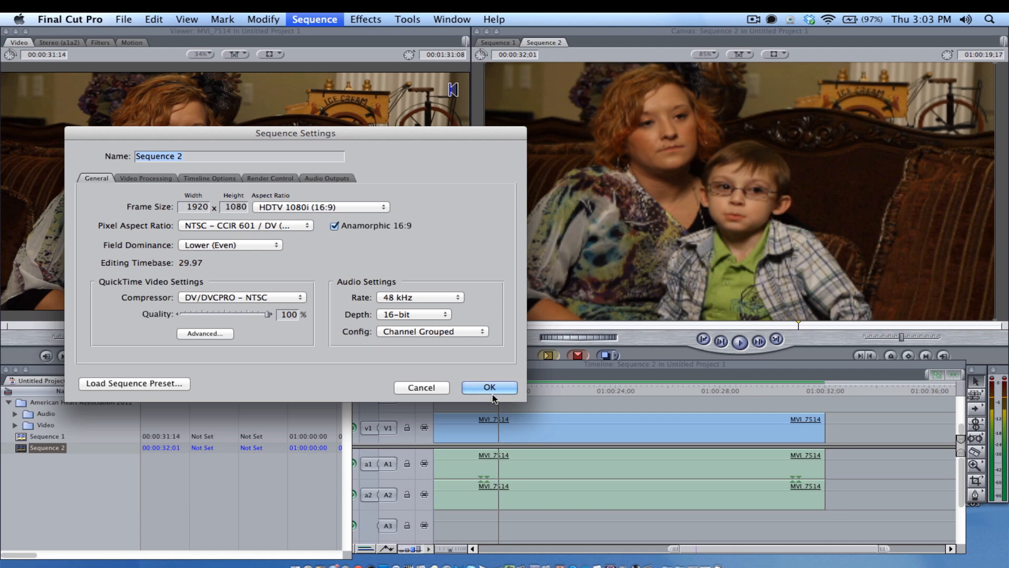
click(490, 387)
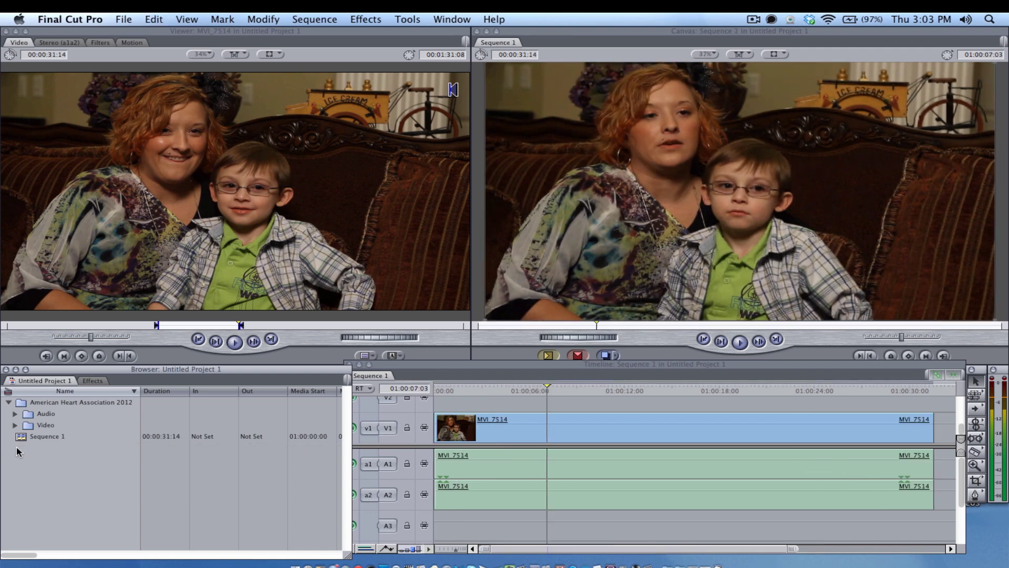
Return to Sequence 1 and review its full-frame MVI_7514 clip from near the start
click(445, 390)
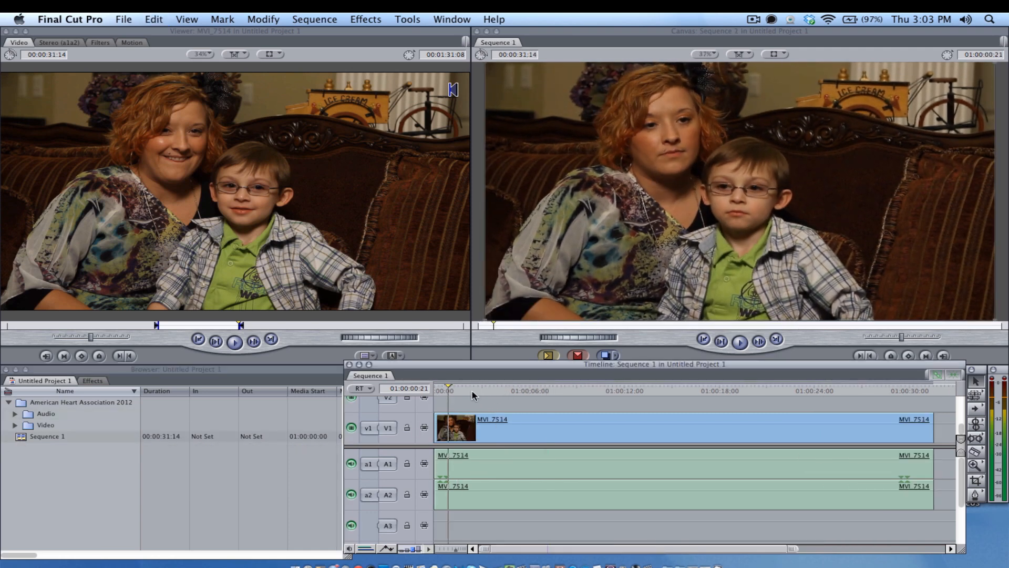
click(643, 398)
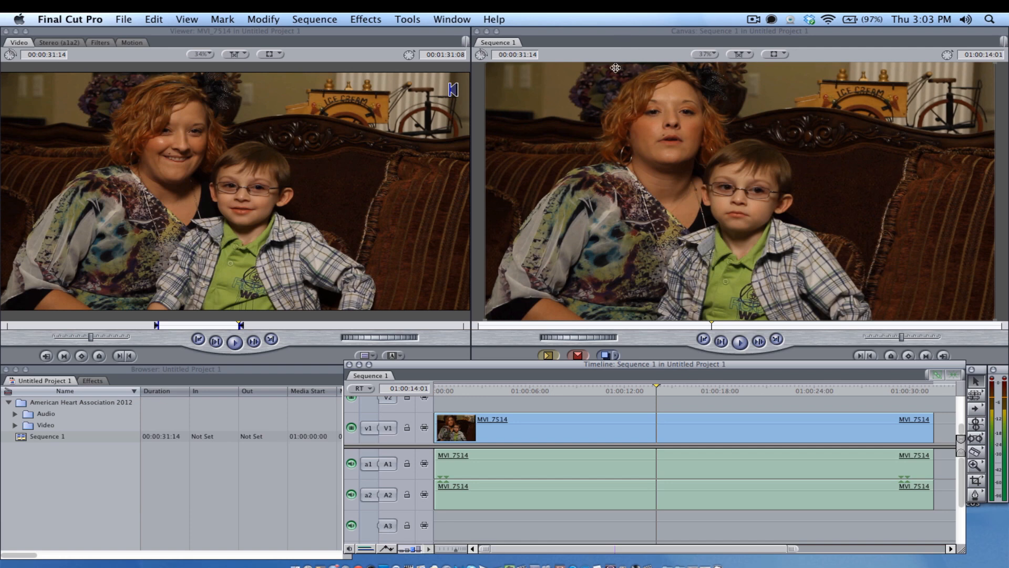
mouse_move(458, 393)
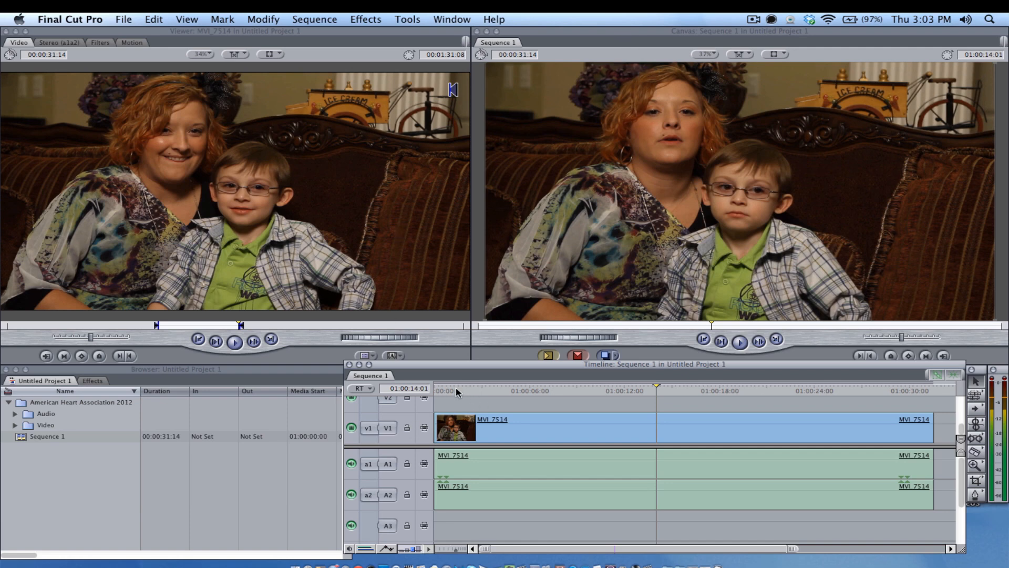